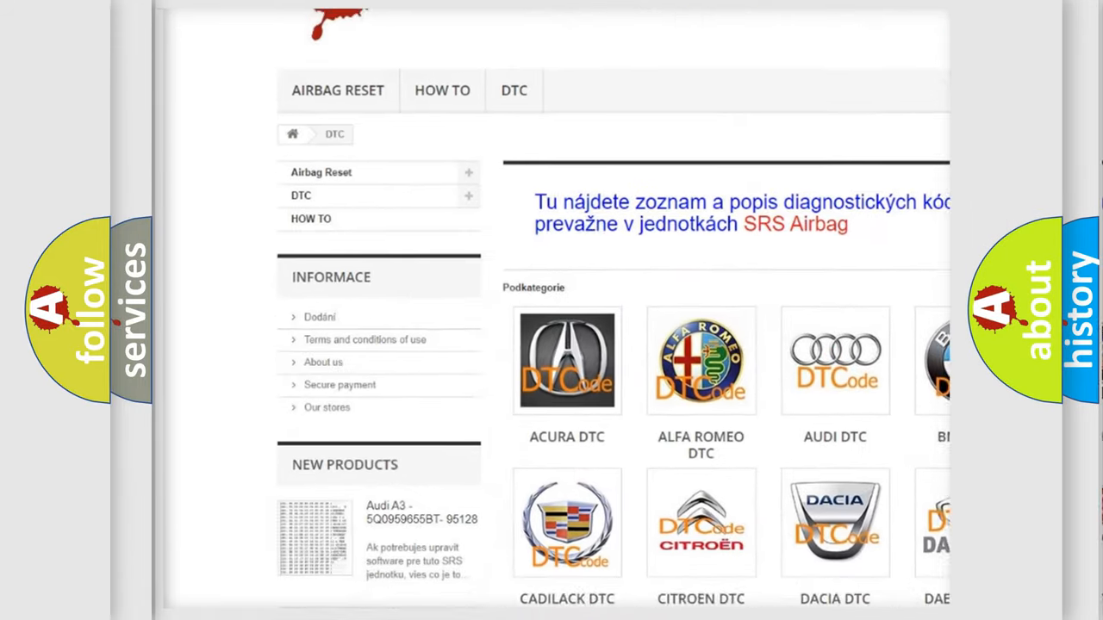
pyautogui.scroll(-3)
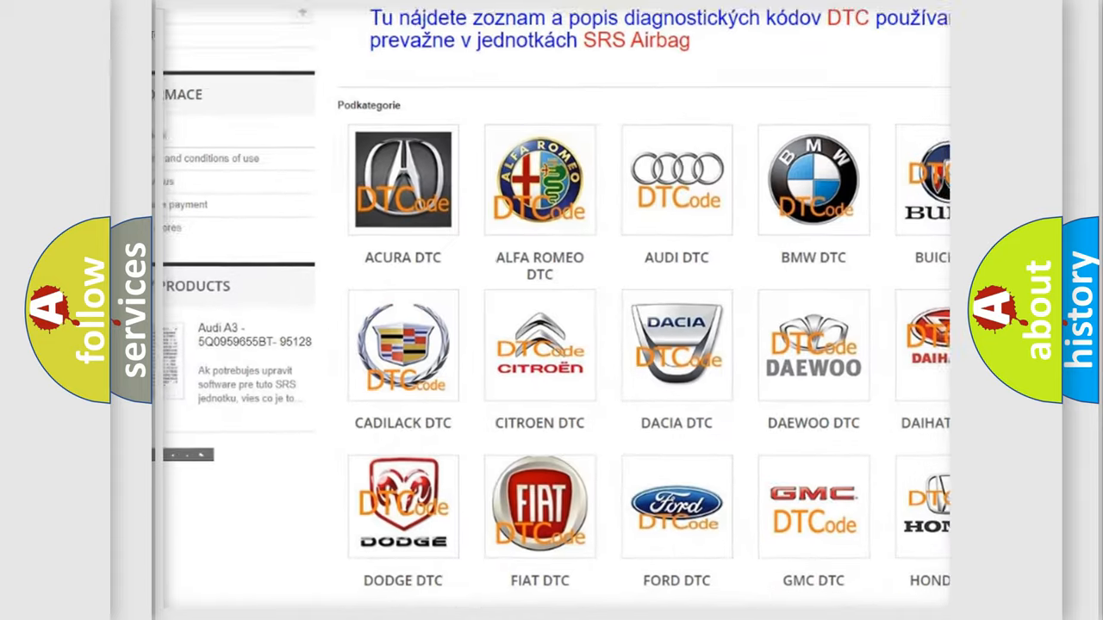
pyautogui.scroll(-3)
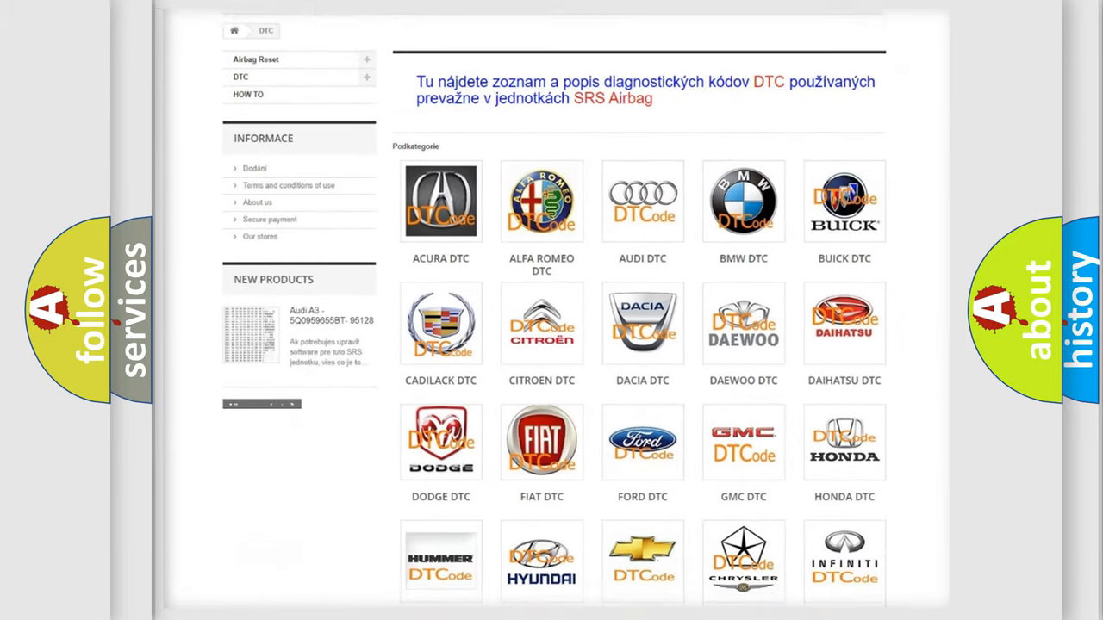
pyautogui.scroll(-3)
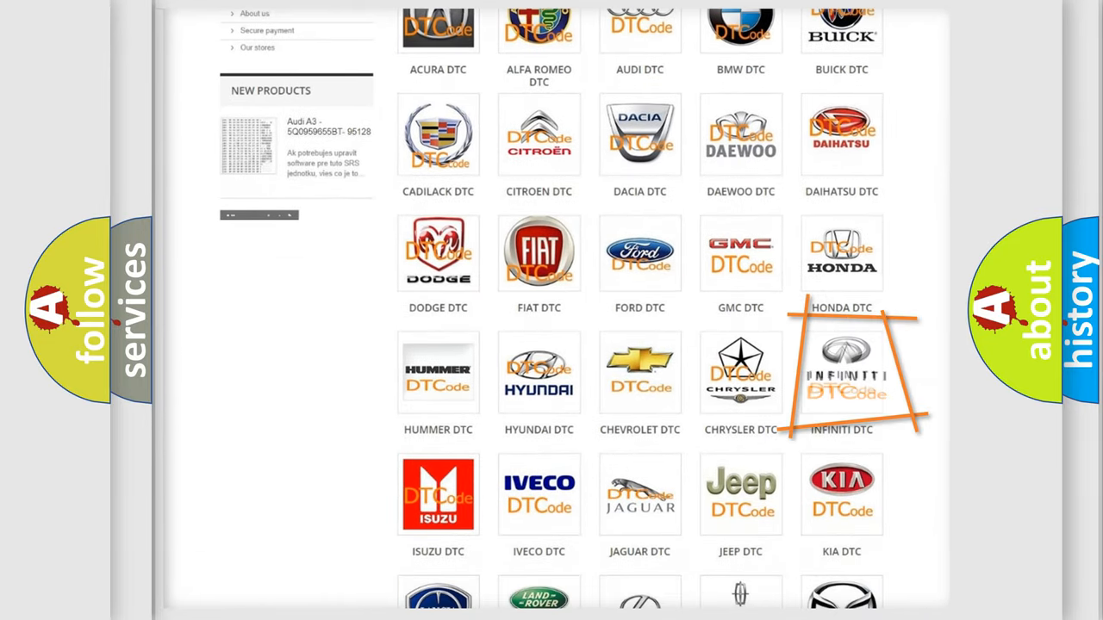